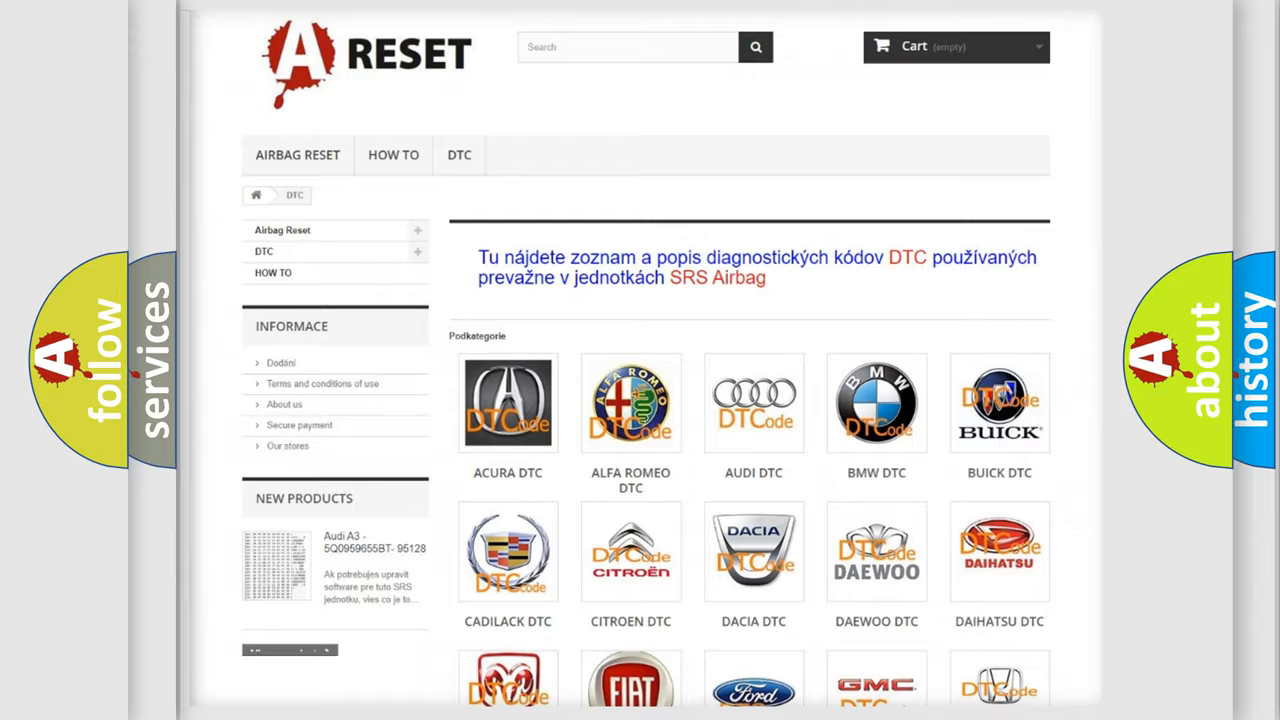
Step: Open the Jeep DTC page from the subcategory logos and scan its table of airbag codes
scroll("down", 3)
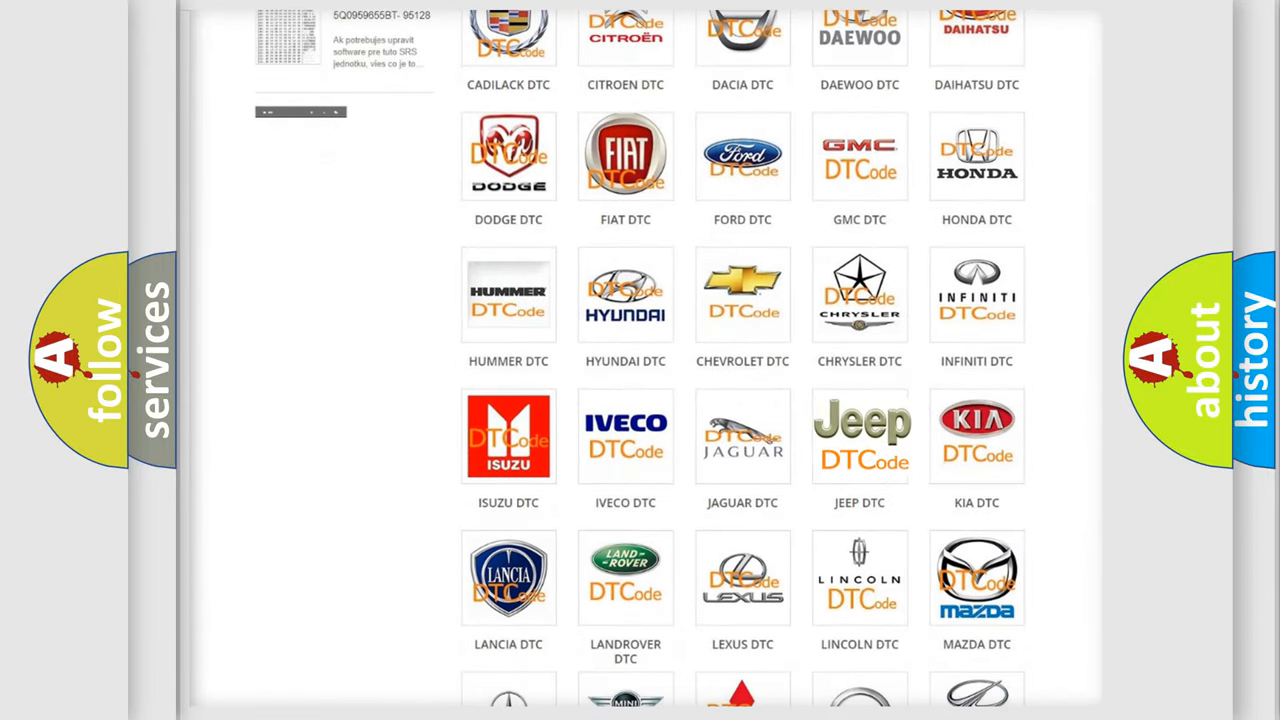
left_click(860, 436)
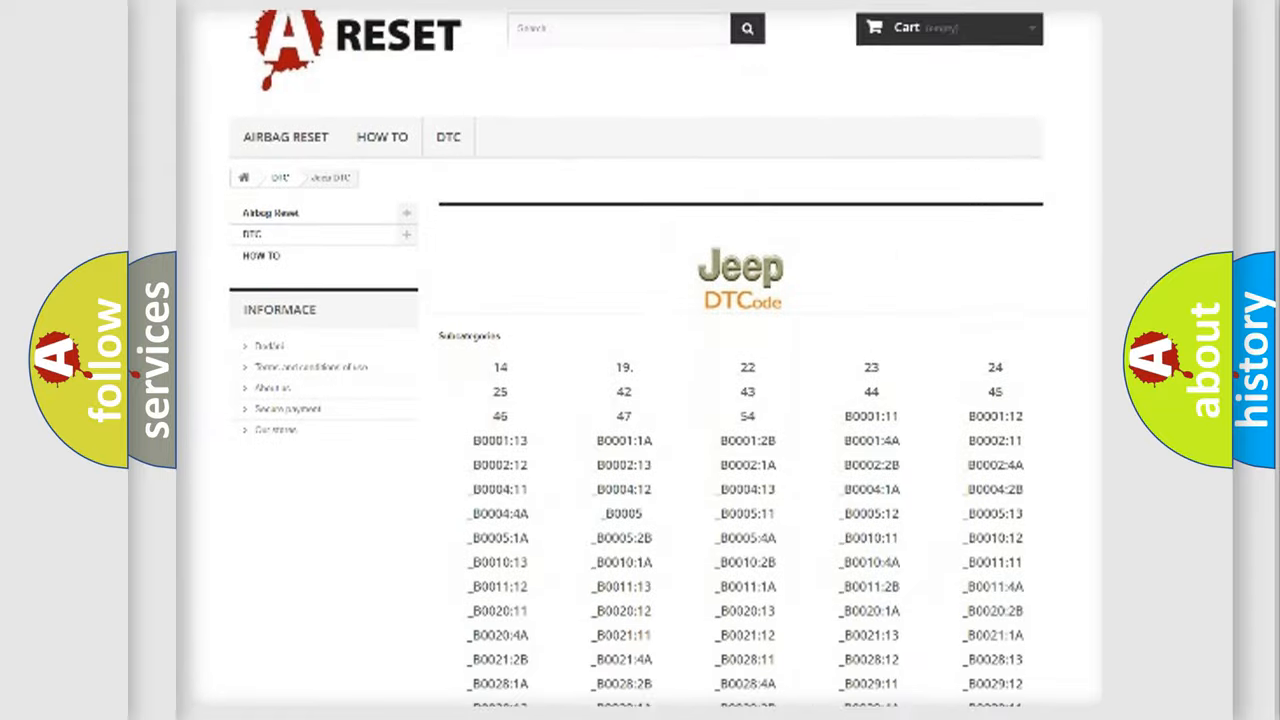
scroll("down", 3)
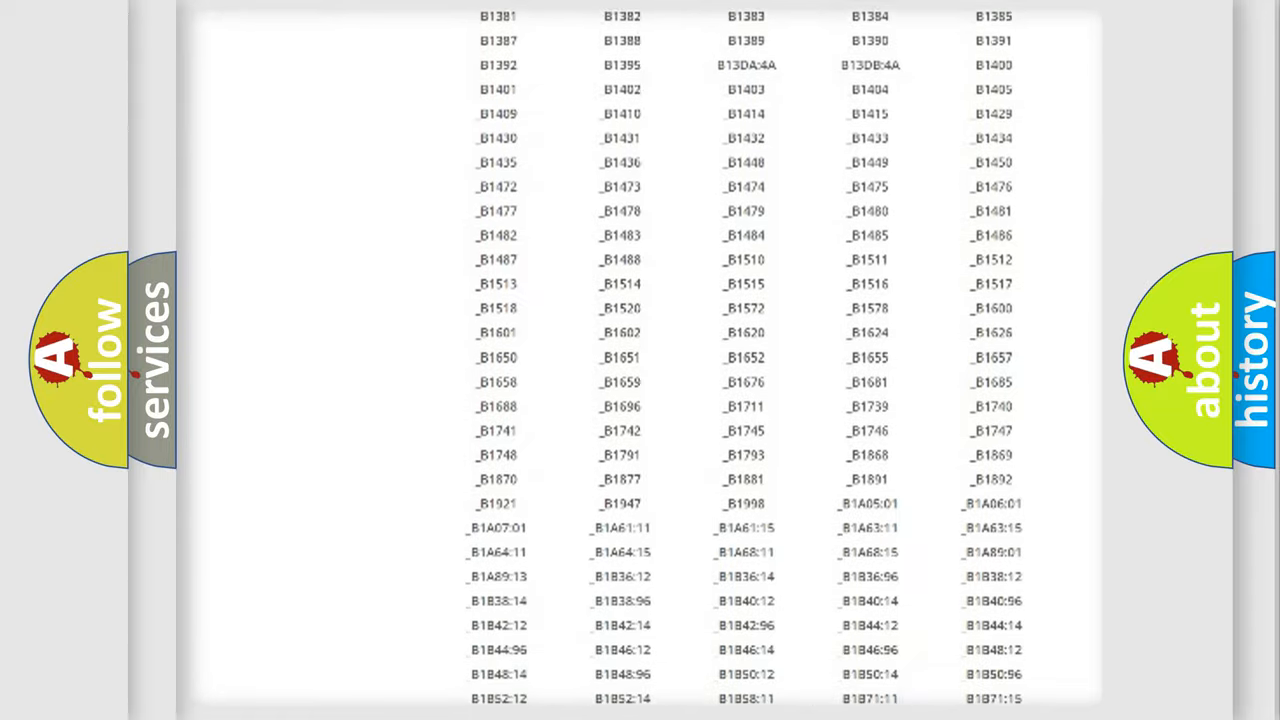
scroll("up", 3)
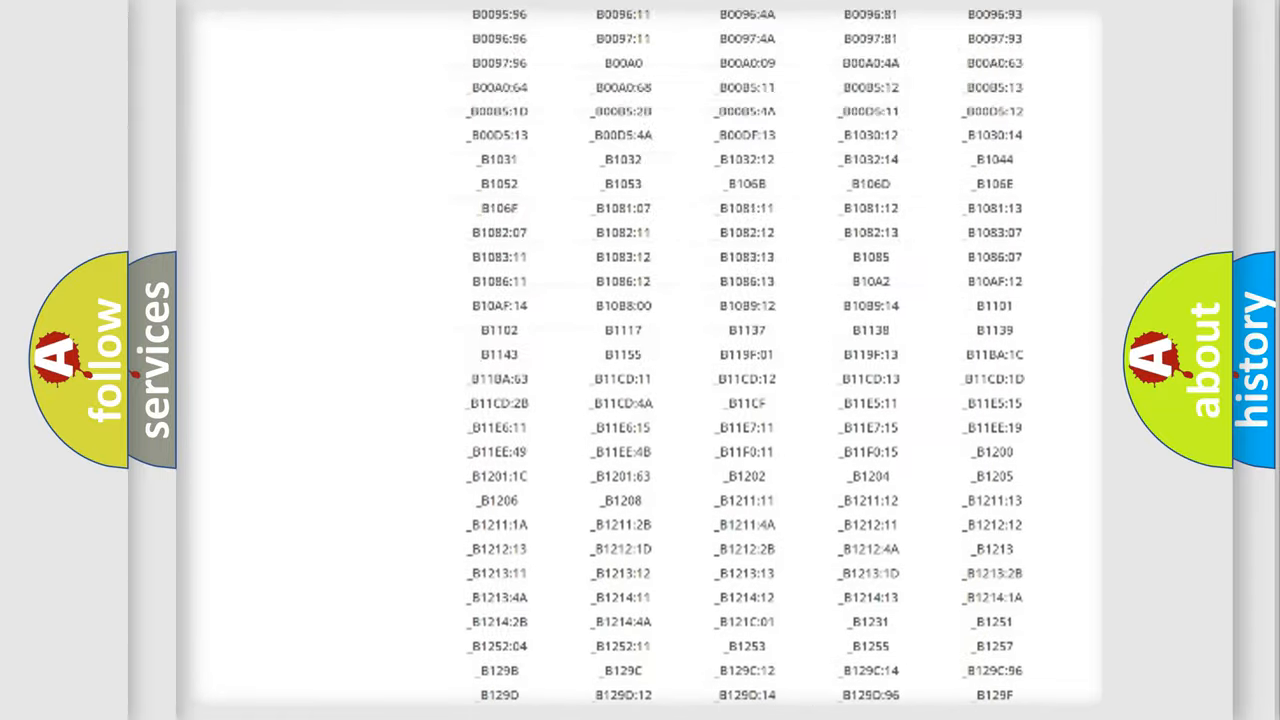